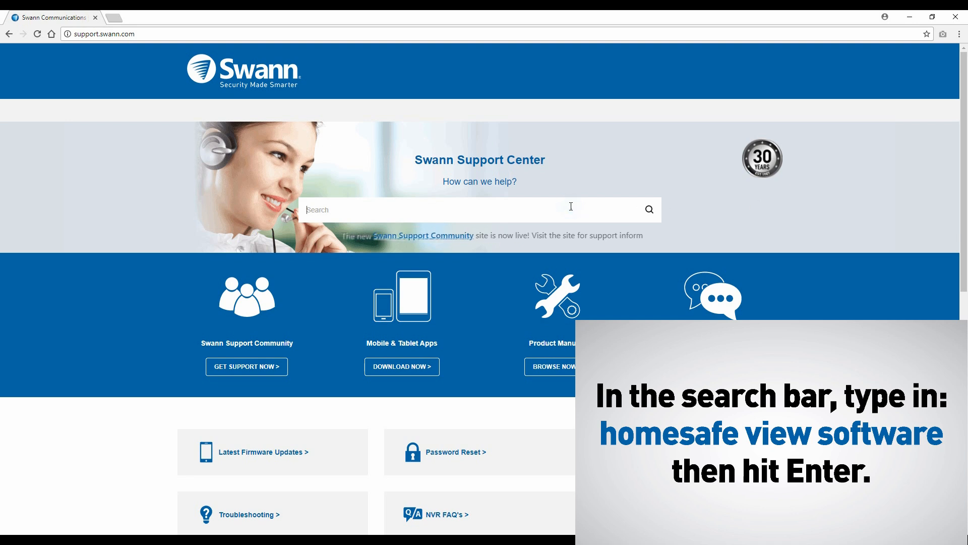
Search Swann Support for 'homesafe view software', listing 203 results
type("homesafe")
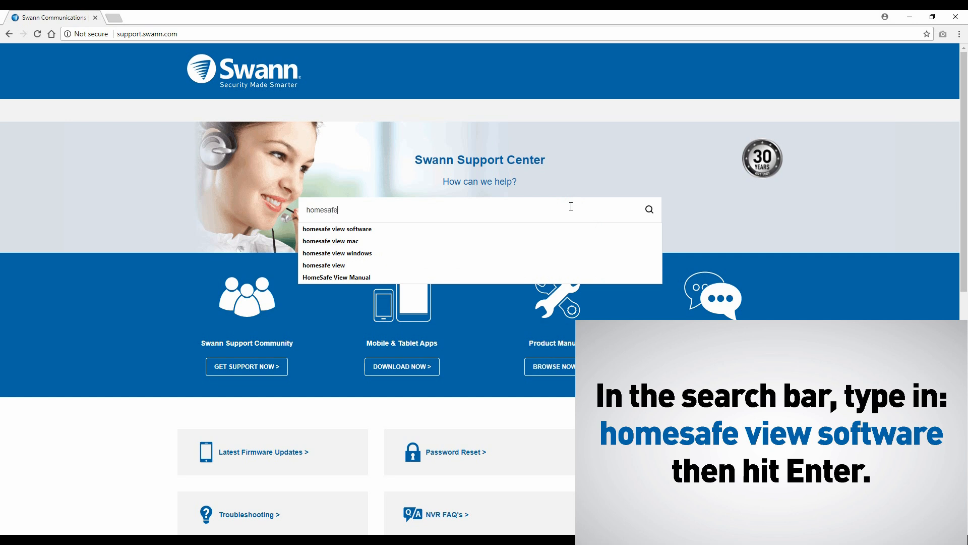
type("view")
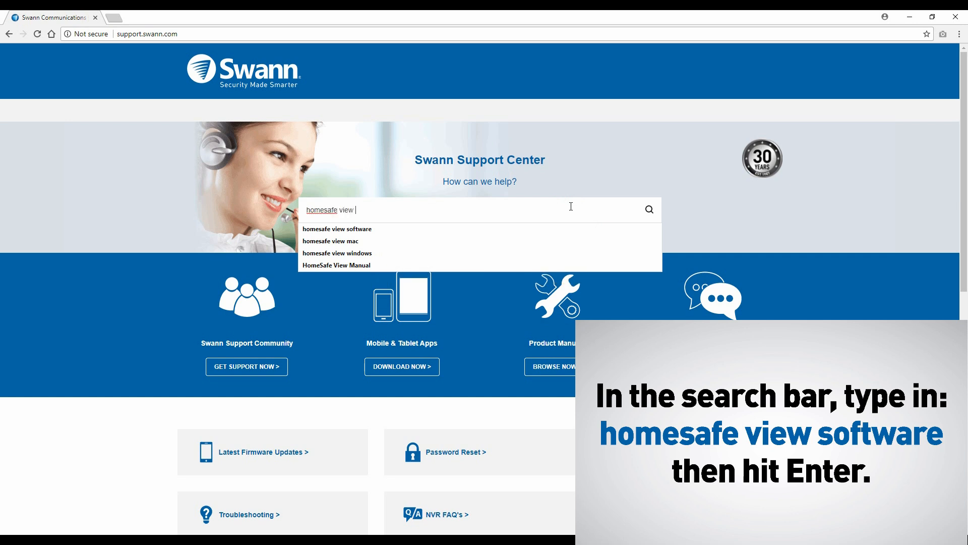
type("software")
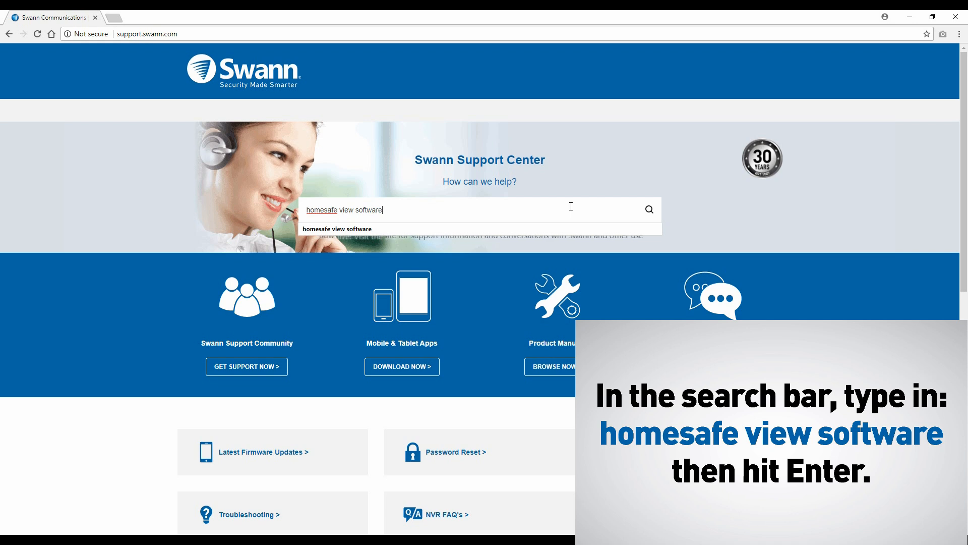
key("Enter")
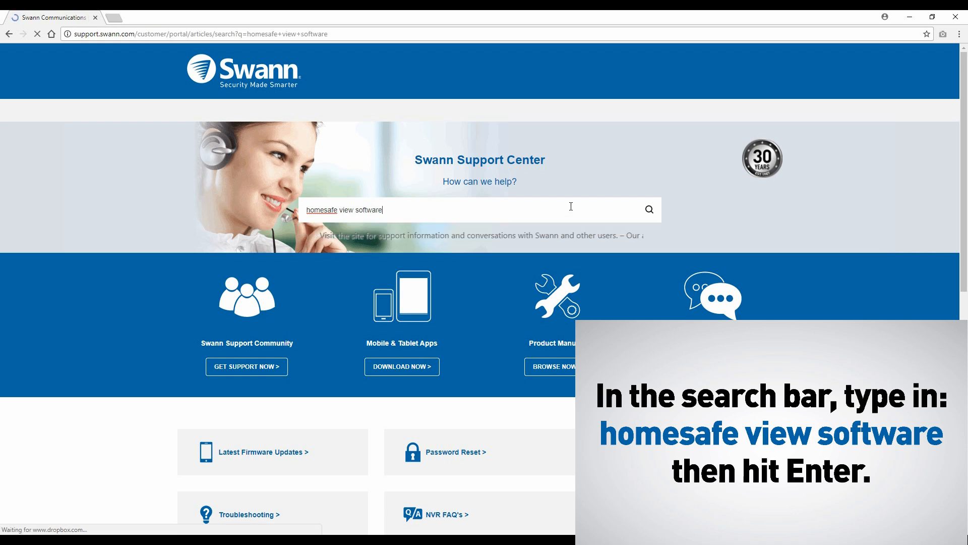
key("Enter")
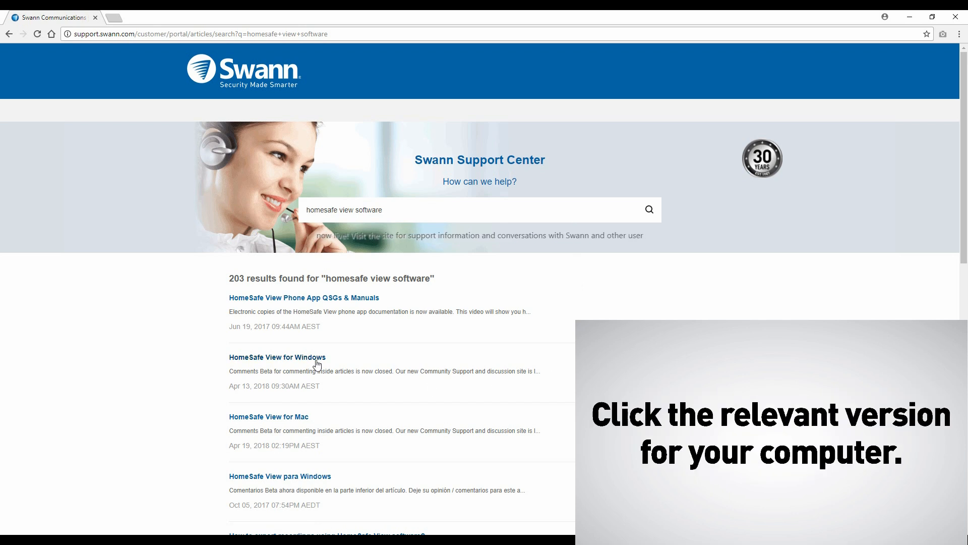
Open the 'HomeSafe View for Windows' article and download the HomeSafe View software
left_click(277, 357)
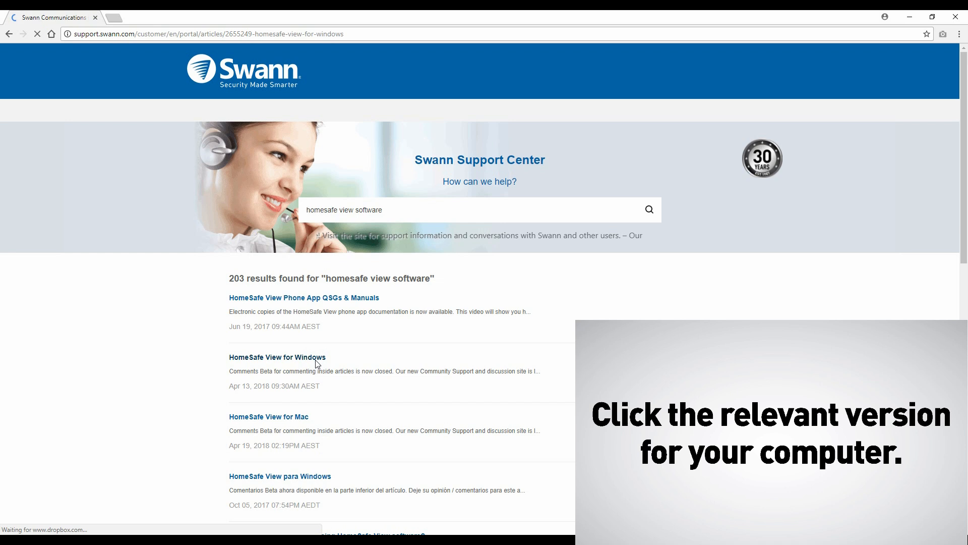
left_click(276, 357)
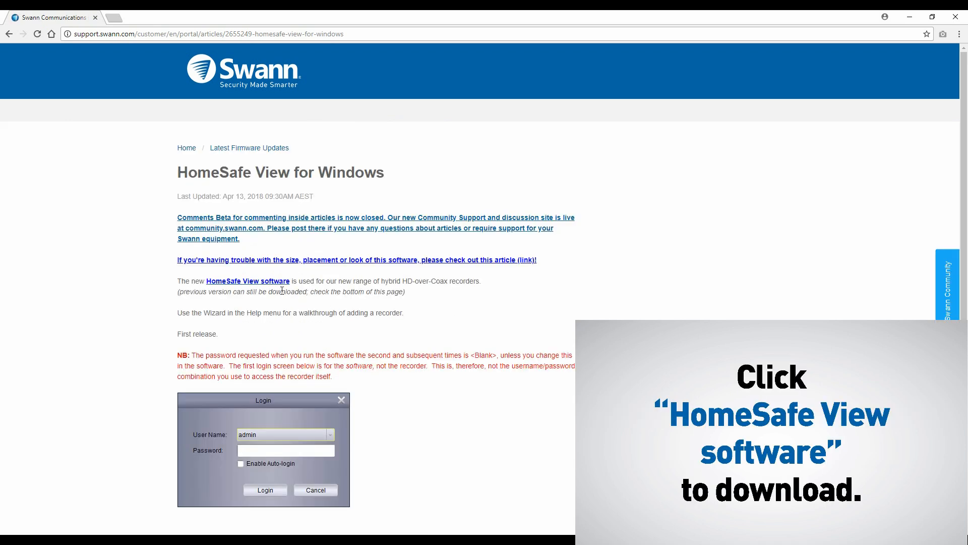
left_click(248, 281)
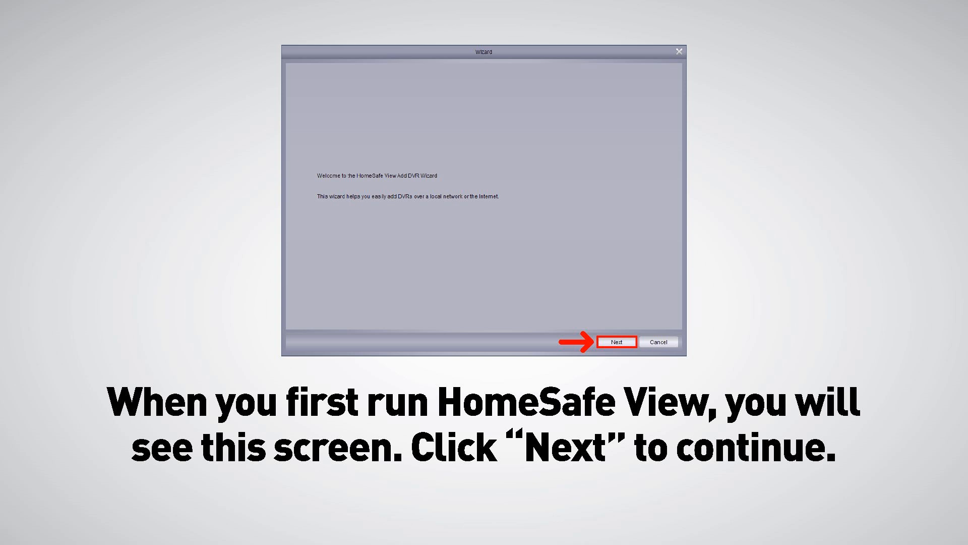
Advance past the Add DVR Wizard welcome page and choose 'Add online device'
left_click(617, 341)
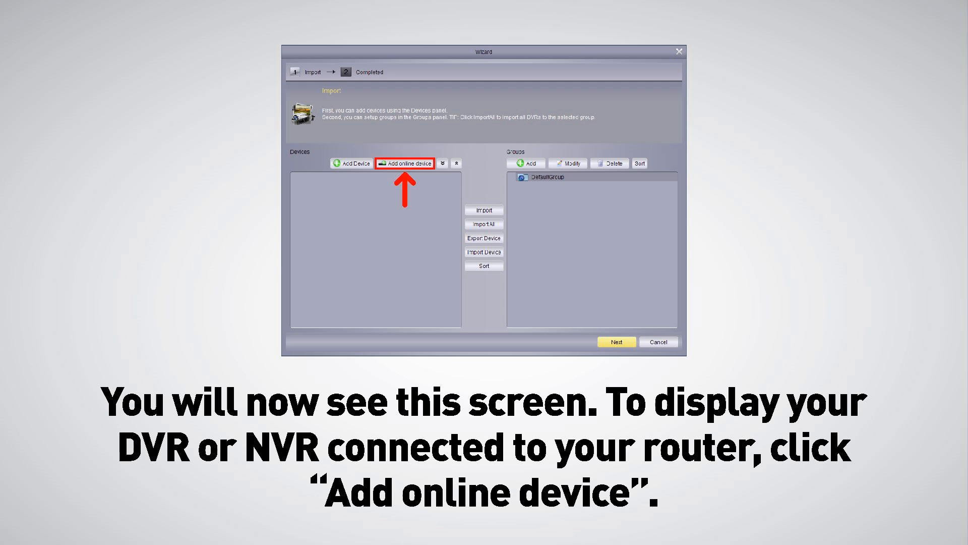
left_click(406, 163)
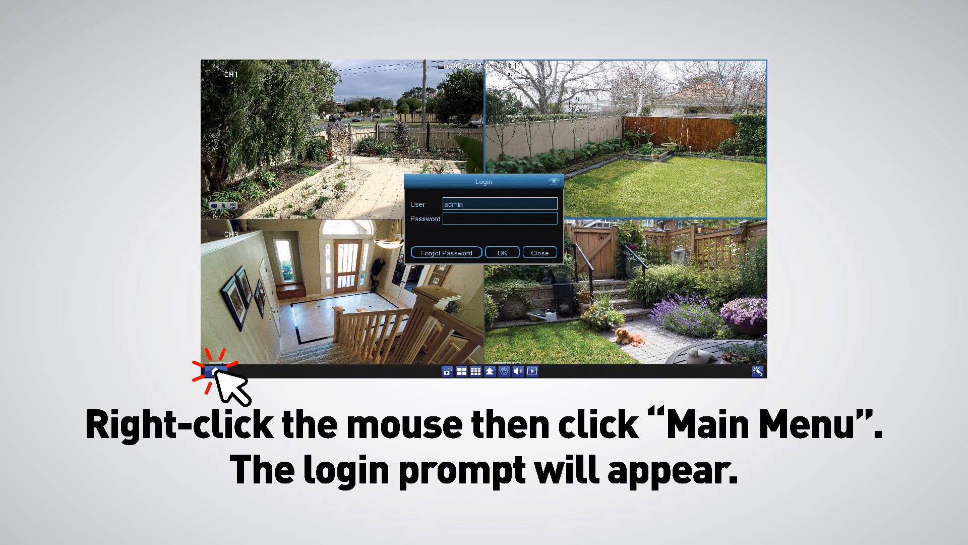
Open the recorder's Main Menu login prompt and choose Forgot Password
left_click(445, 253)
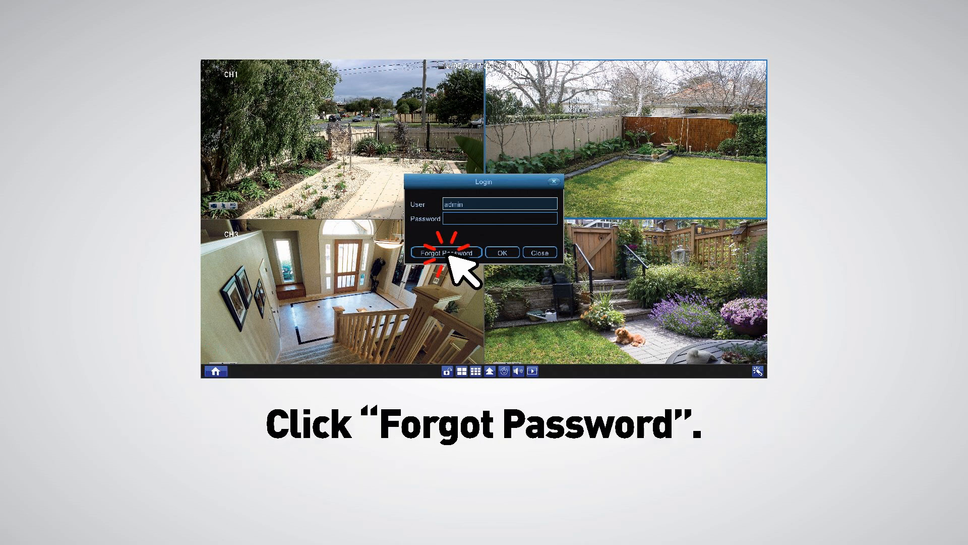
left_click(446, 252)
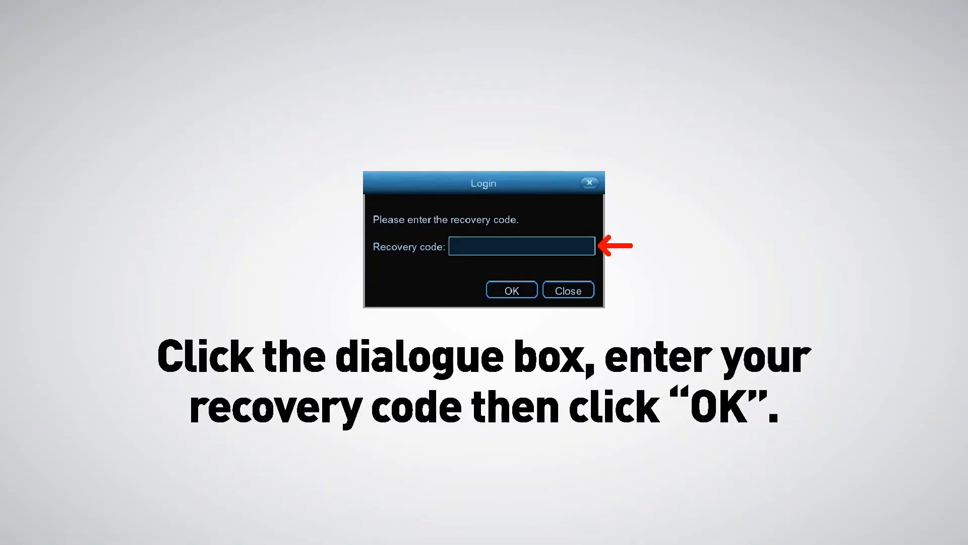
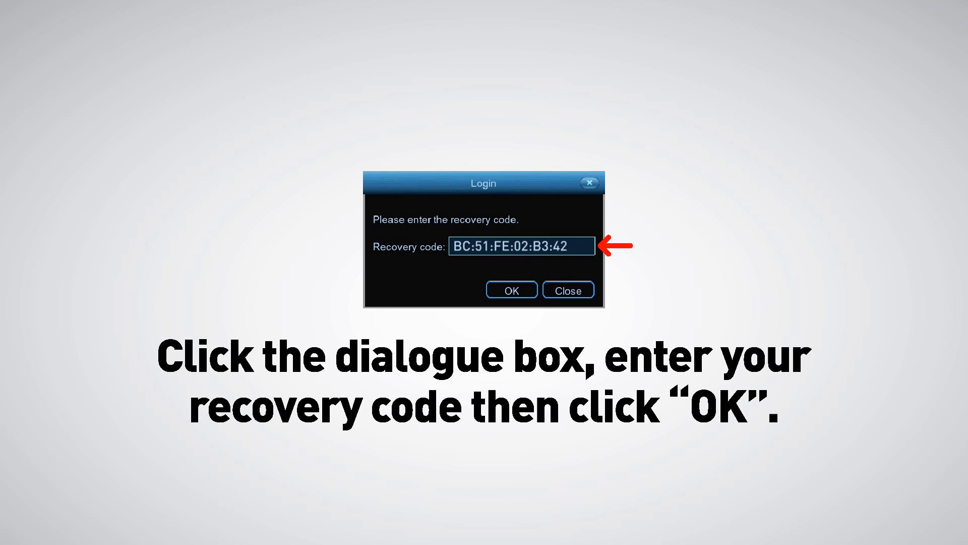
left_click(511, 289)
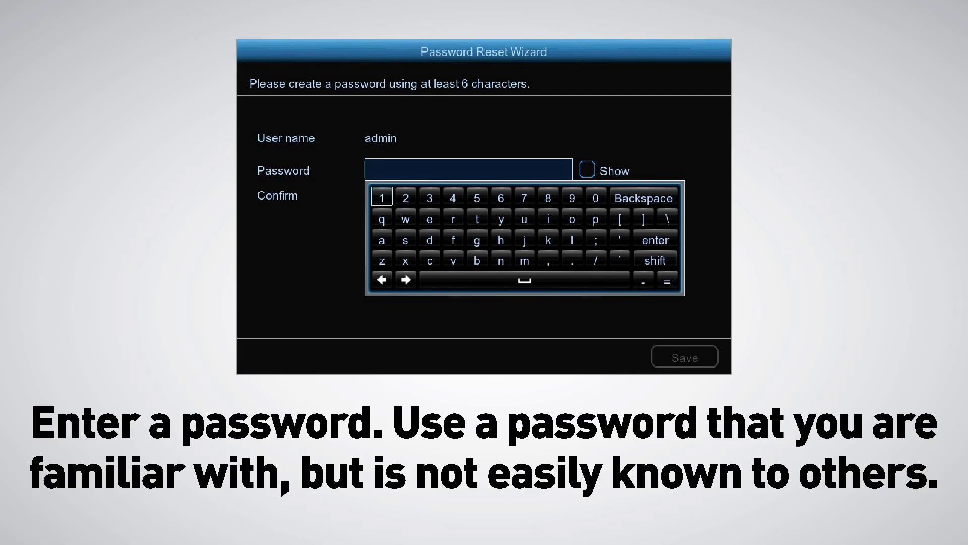